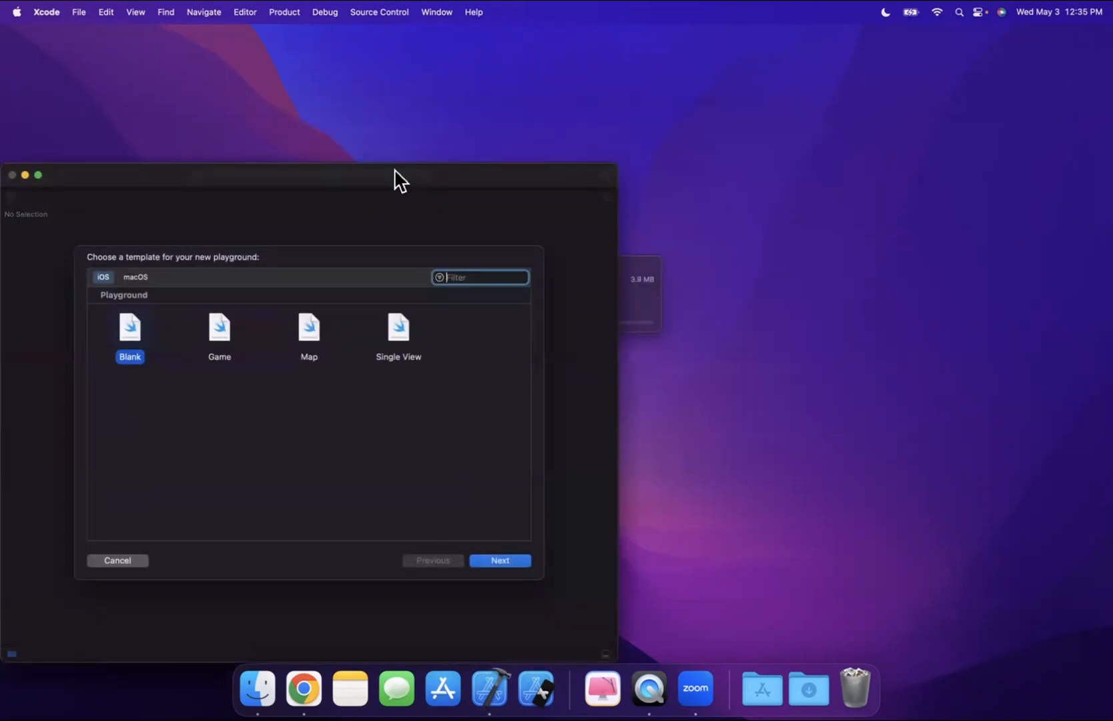
- Create a blank iOS playground named DumpTime on the Desktop
left_click(499, 561)
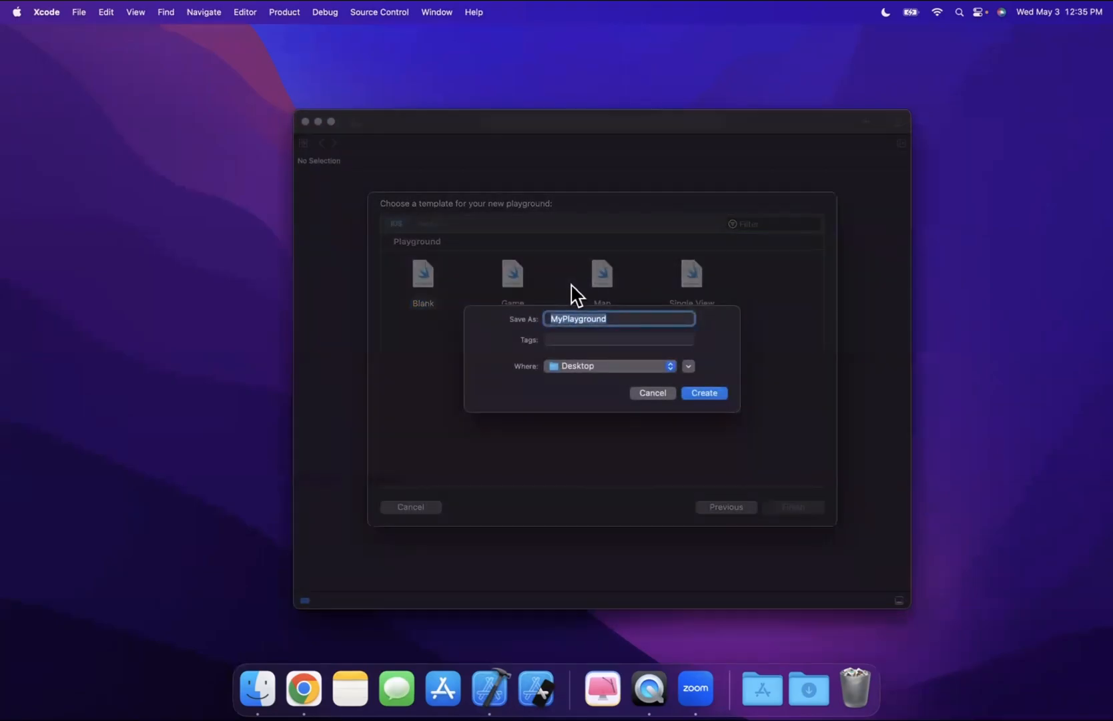
type("Dump")
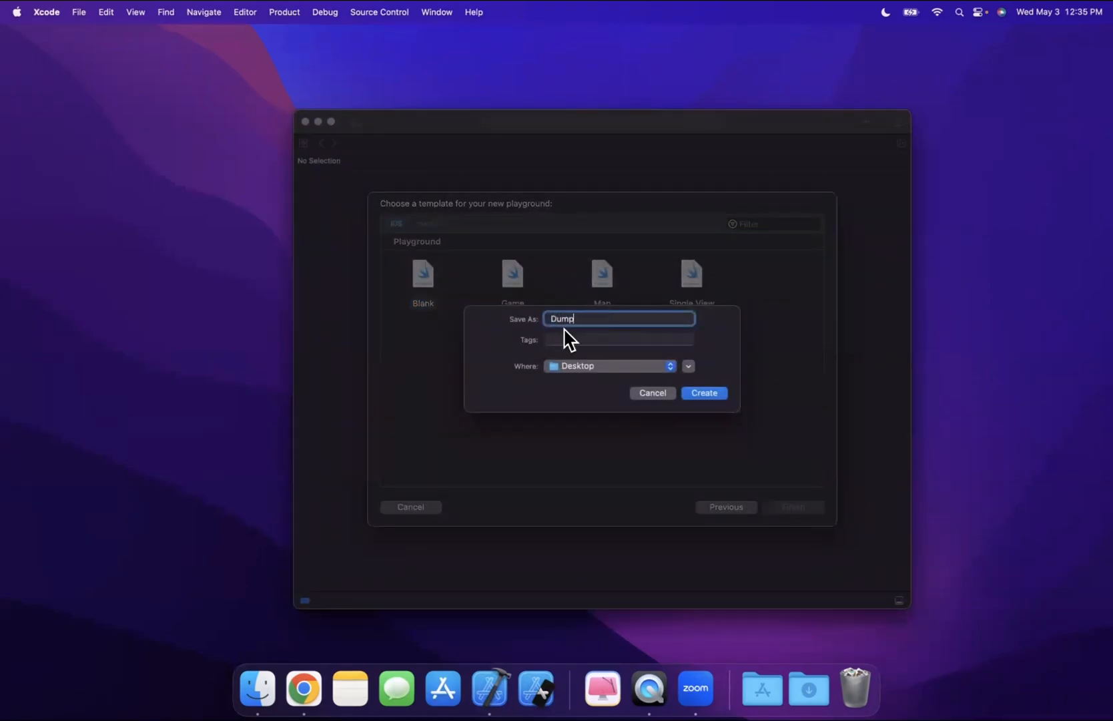
type("Time")
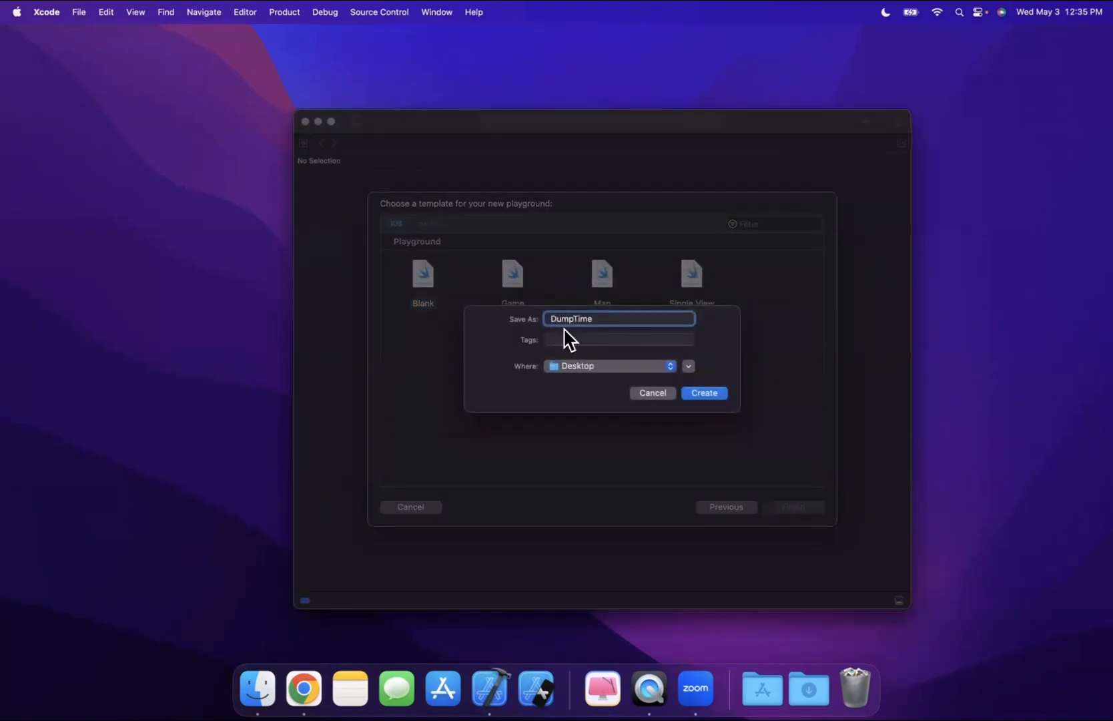
left_click(703, 392)
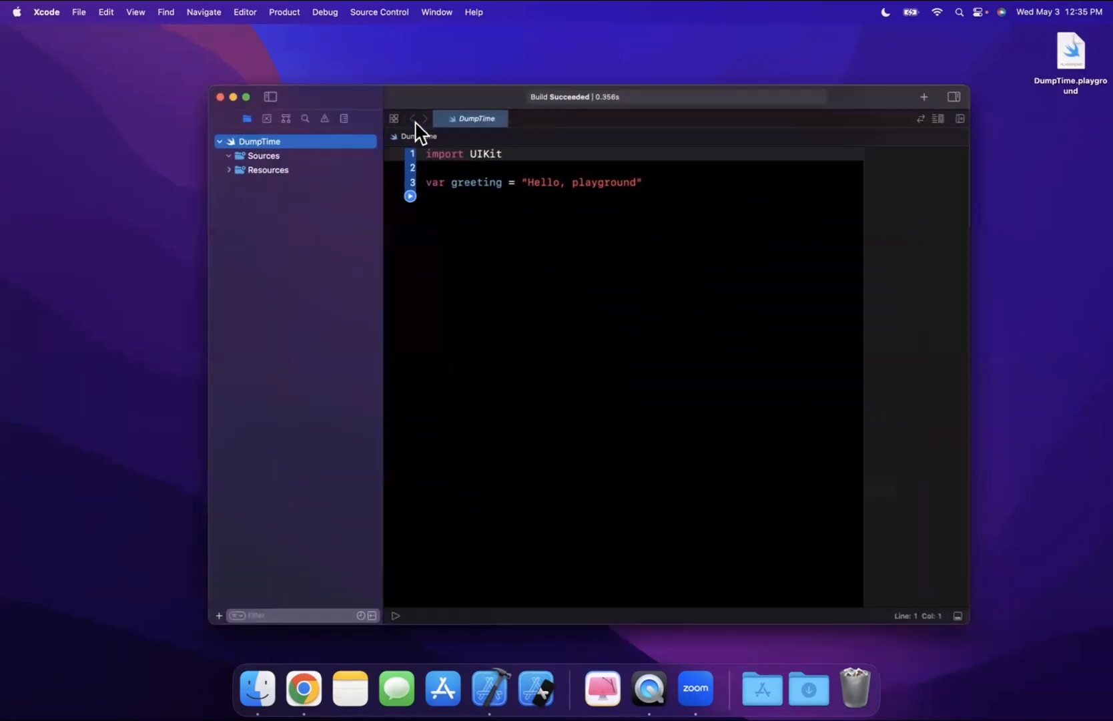
- Paste the Company definition and the apple = Company(...) instance into the editor
left_click(245, 96)
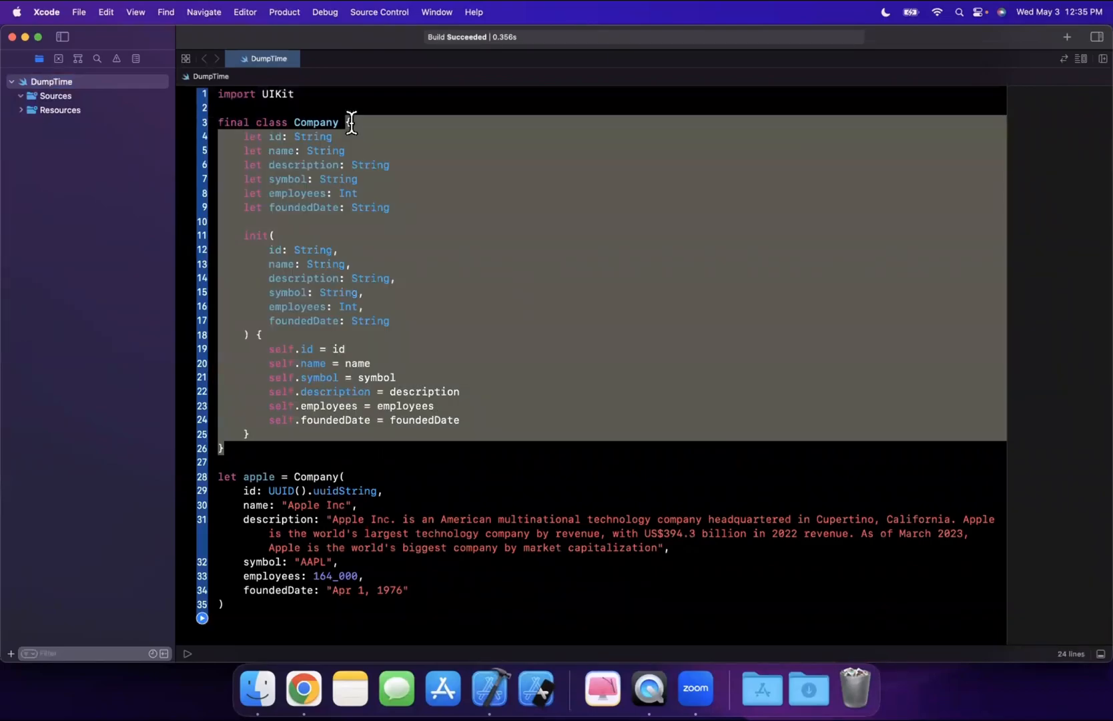
double_click(230, 123)
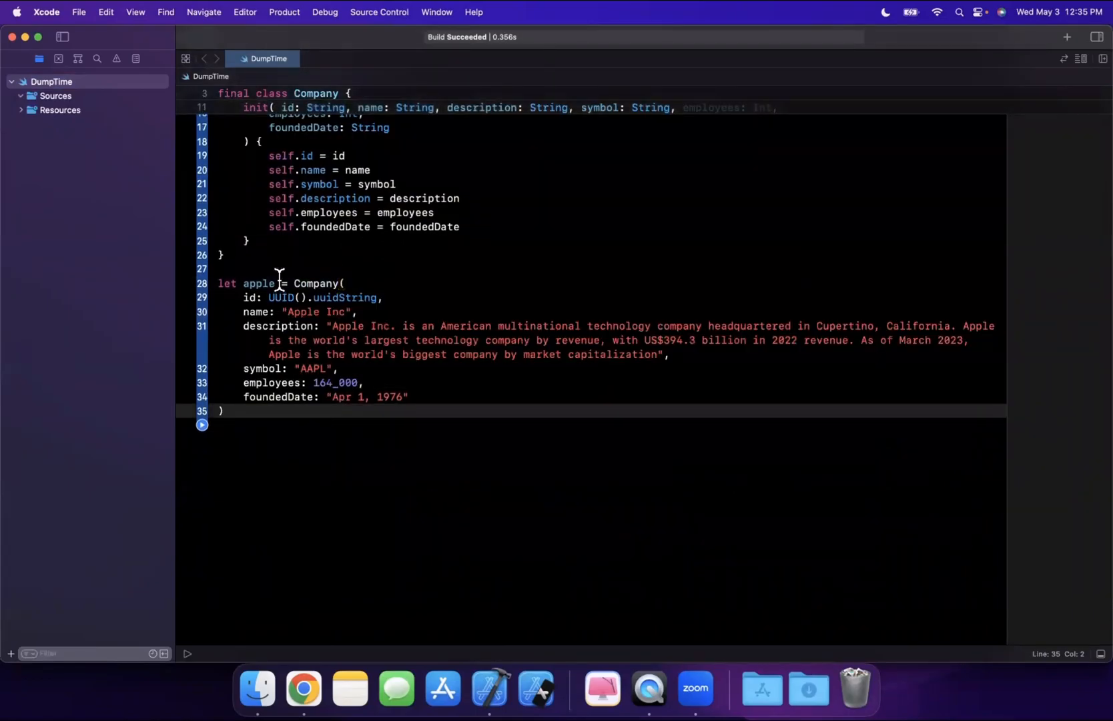
double_click(317, 283)
type("p")
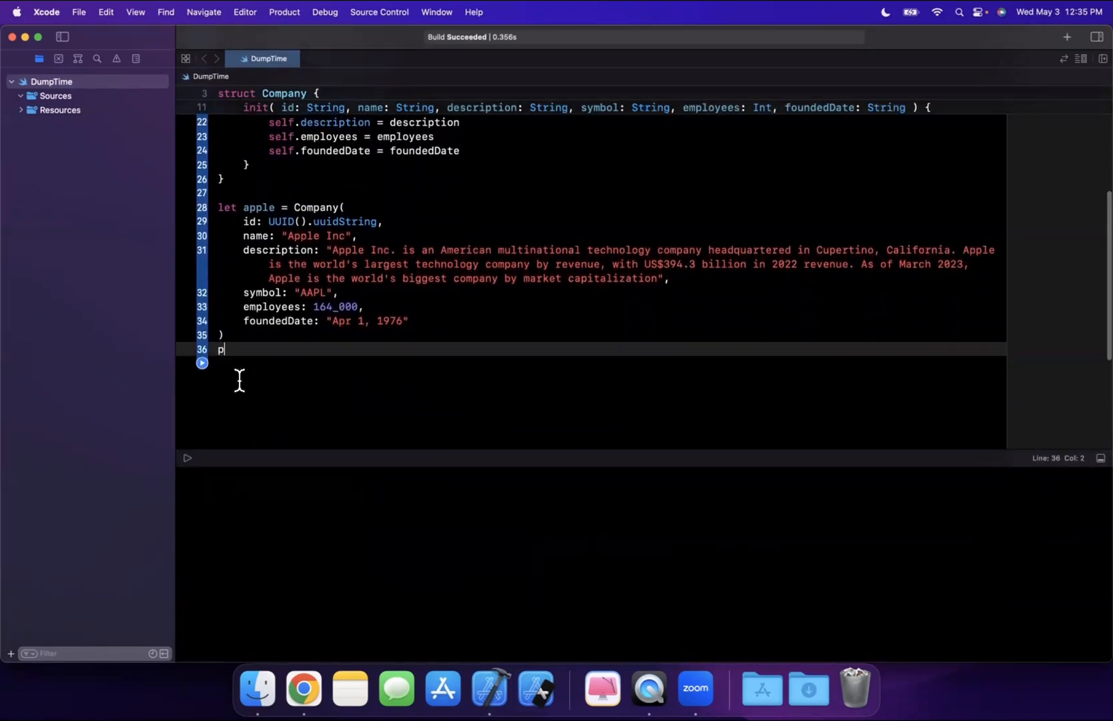
- Add a print(apple) line after the apple instance
type("rint(a")
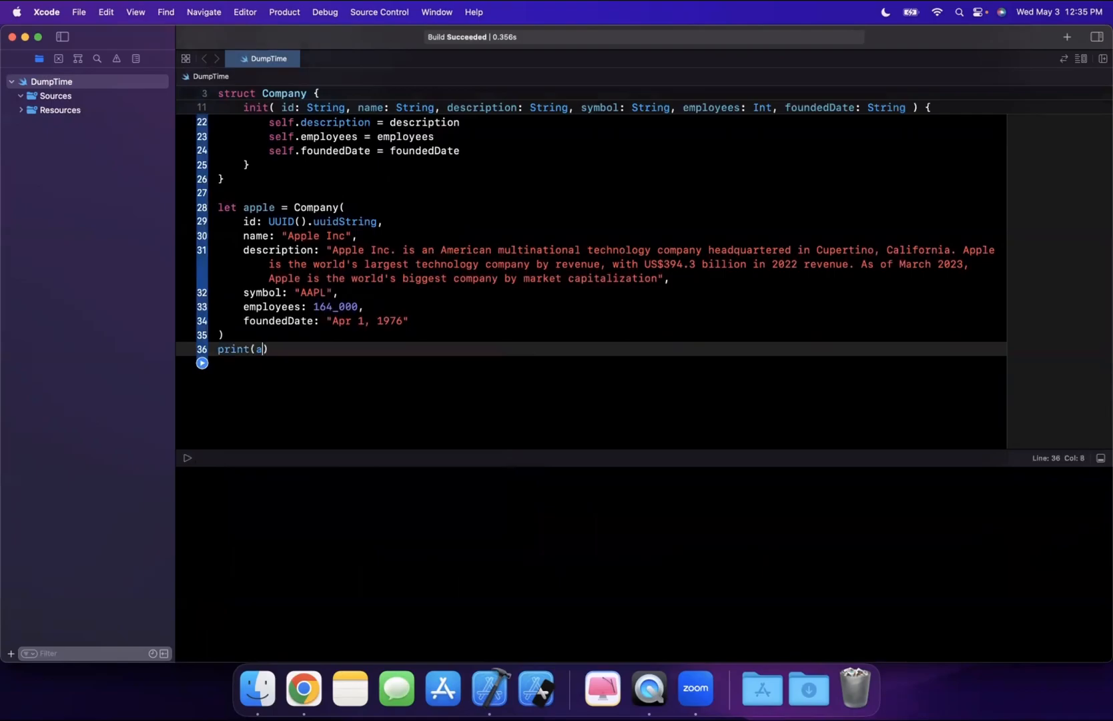
type("pple")
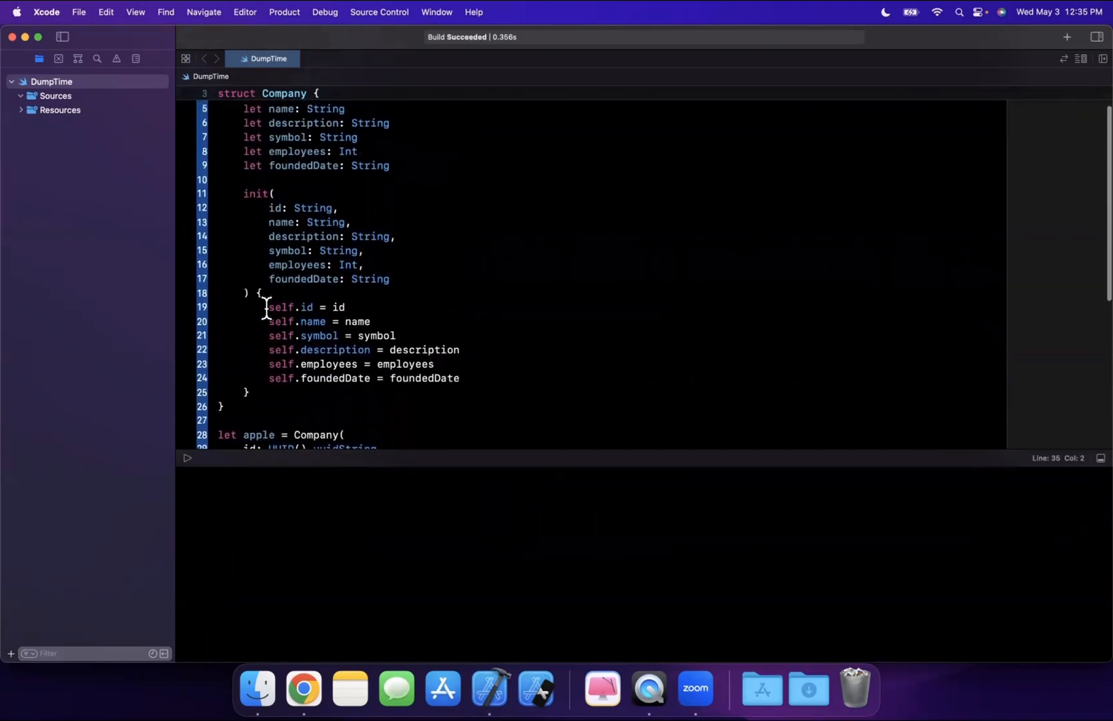
scroll("up", 3)
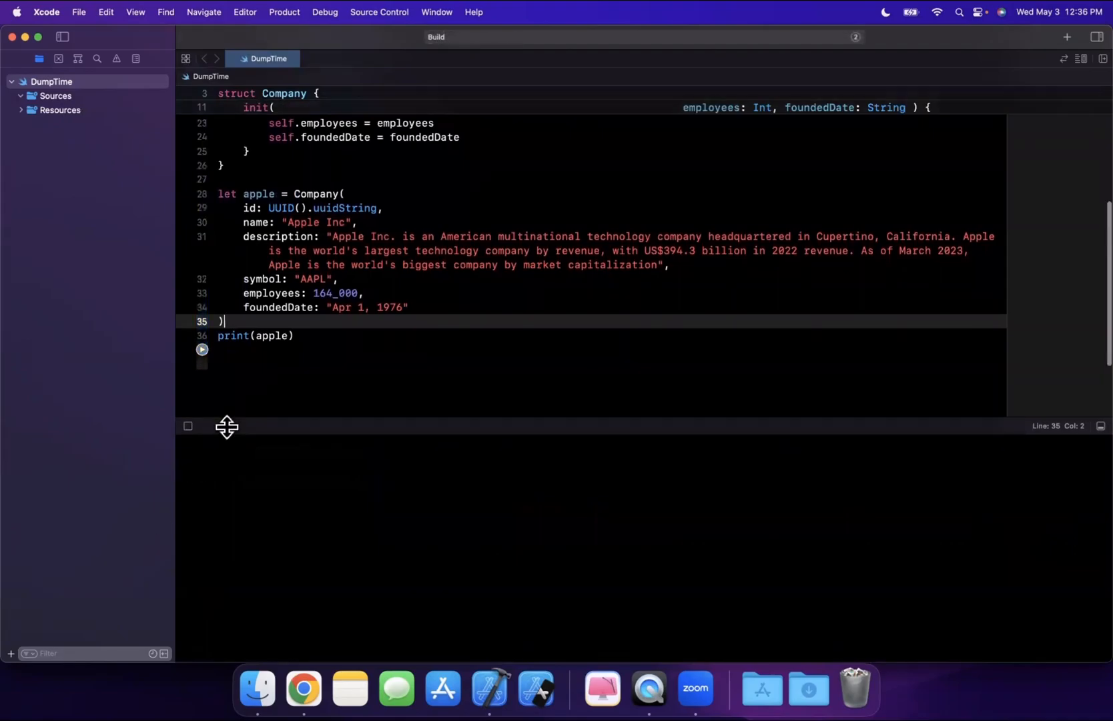
- Run the playground so the console prints apple's struct description with every property
left_click(201, 349)
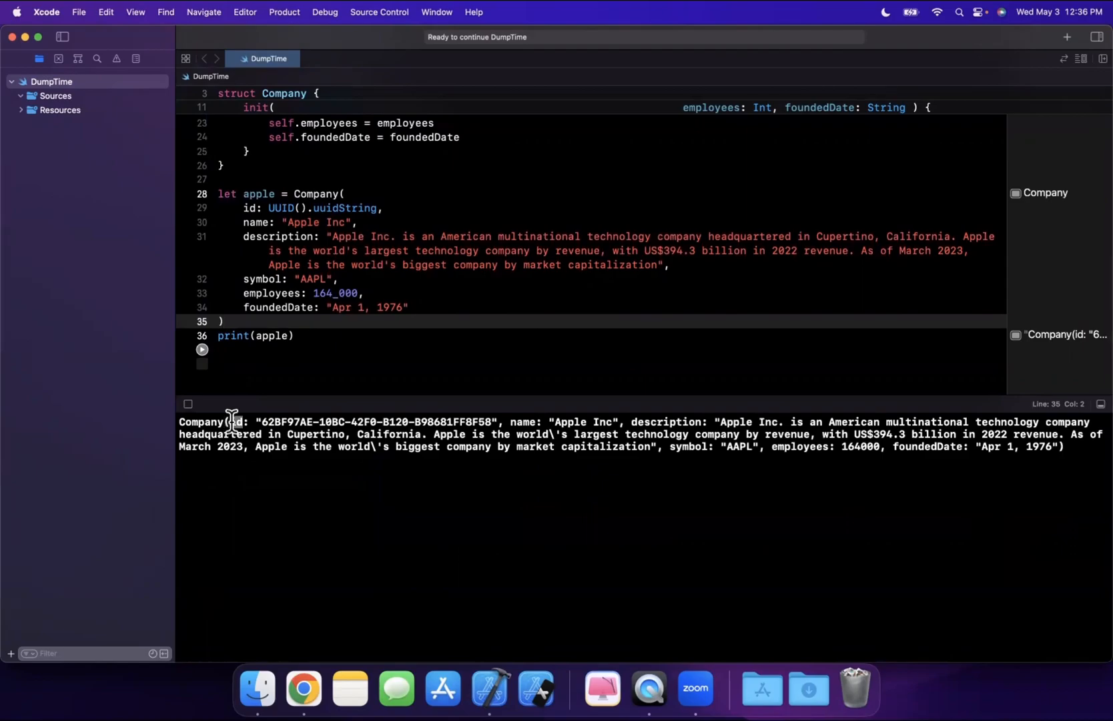
mouse_move(302, 440)
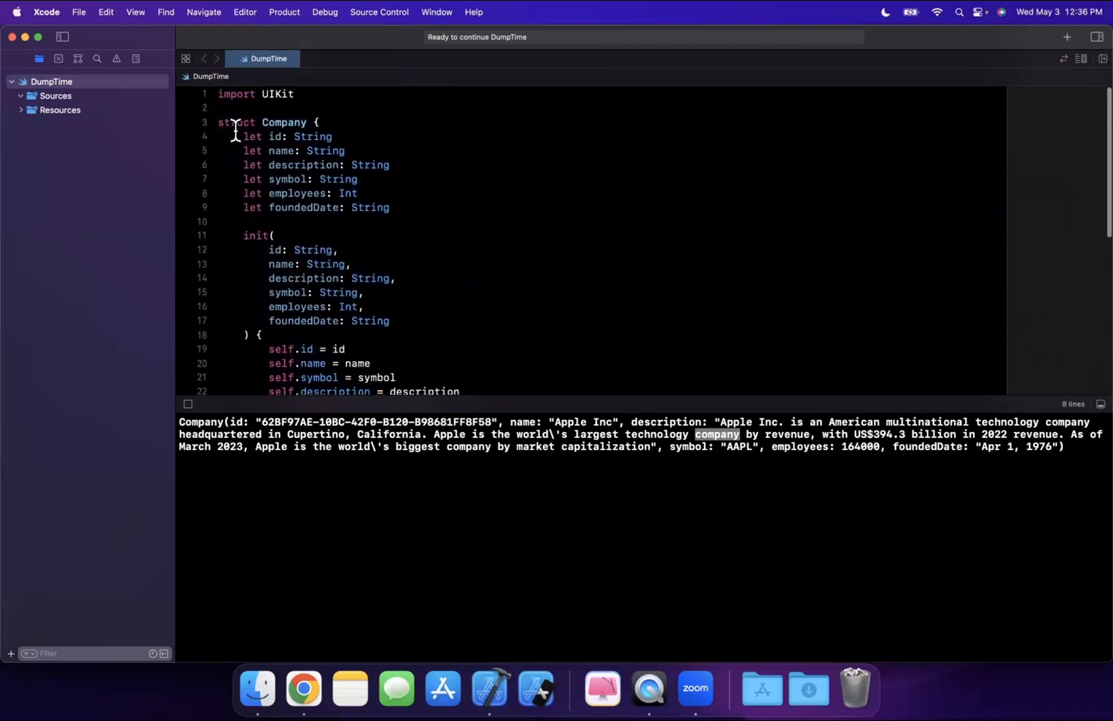
- Make Company a final class again and rerun, printing only __lldb_expr_15.Company
type("final clas")
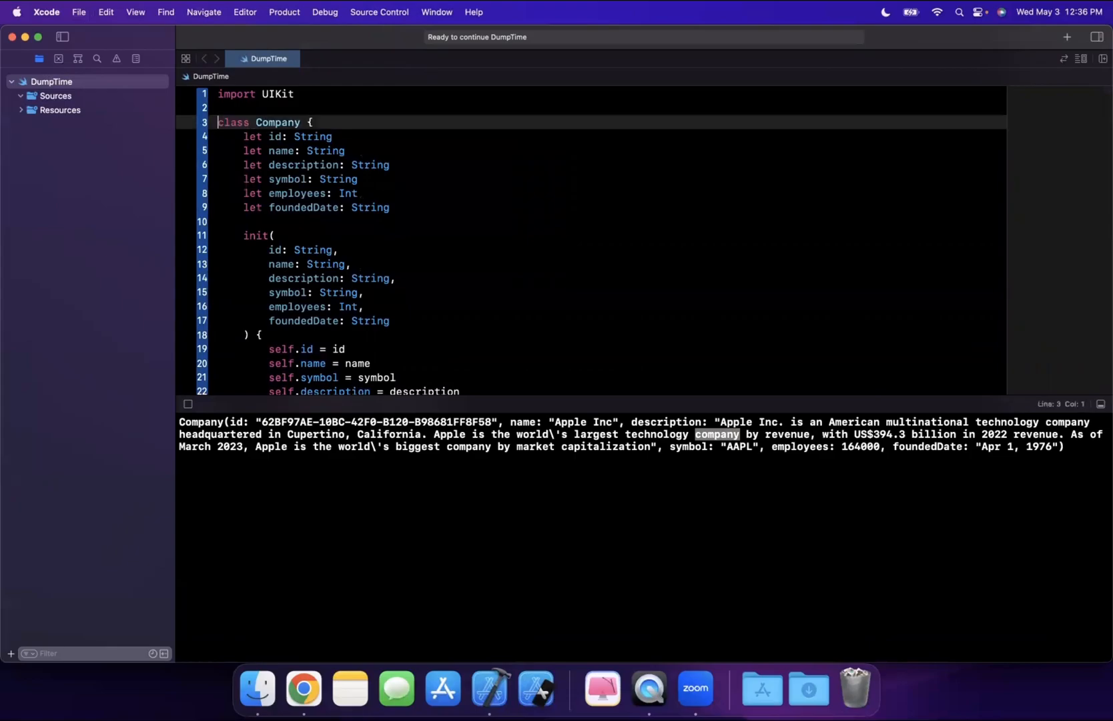
type("final")
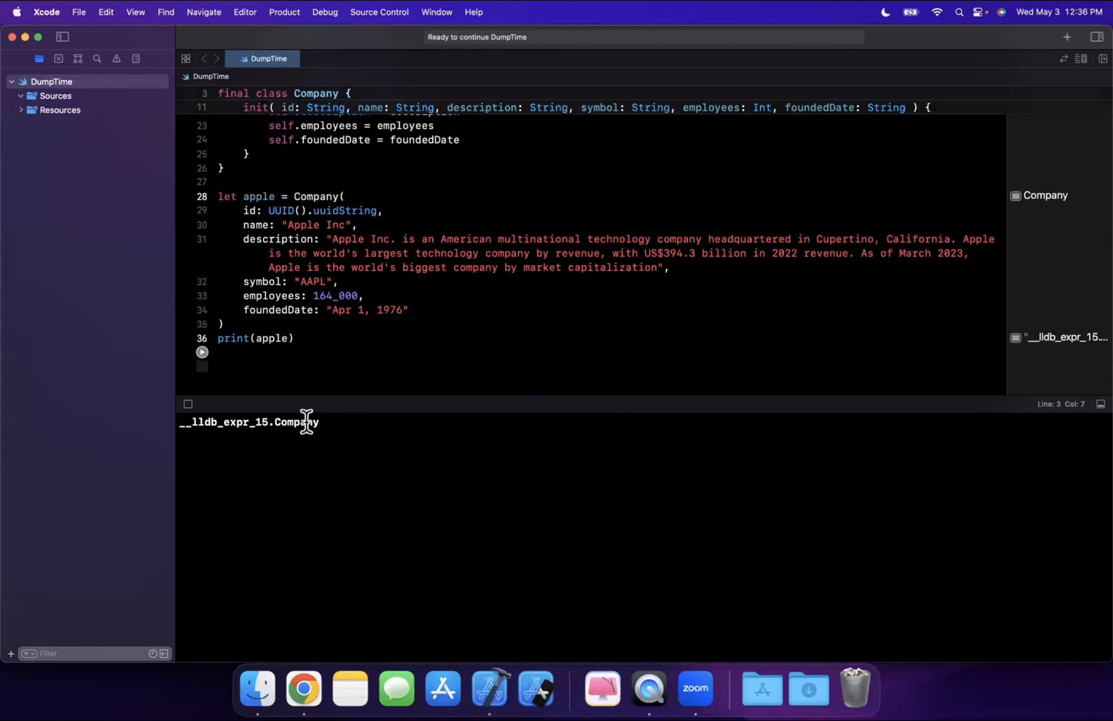
double_click(249, 421)
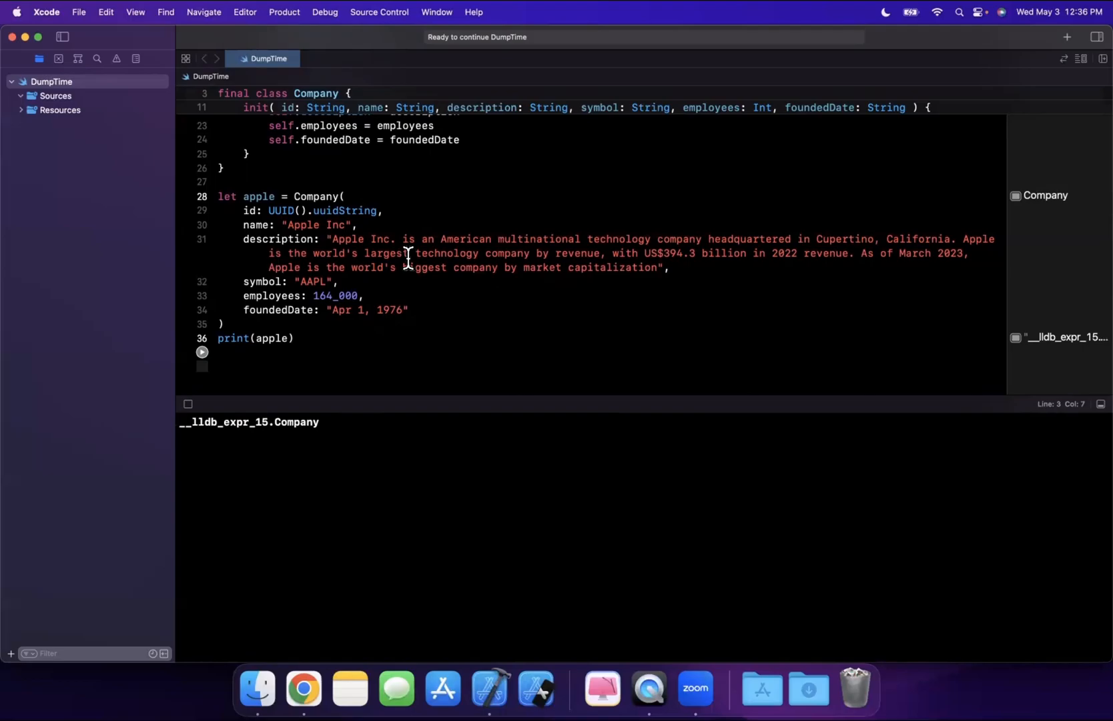
mouse_move(398, 284)
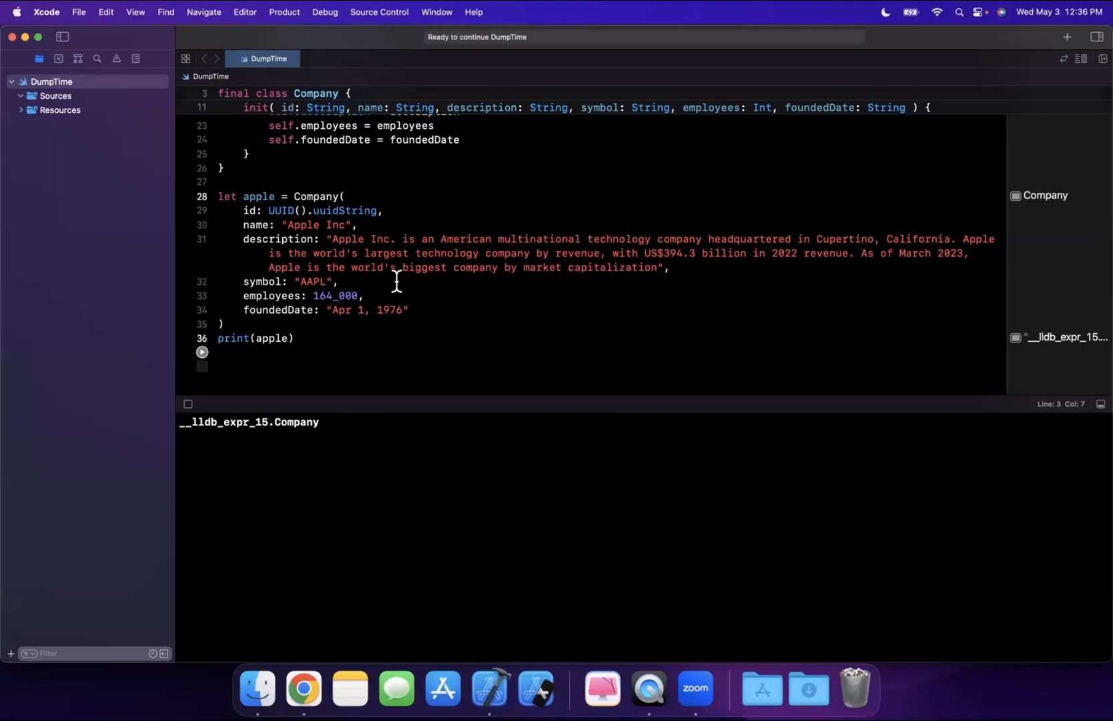
mouse_move(370, 326)
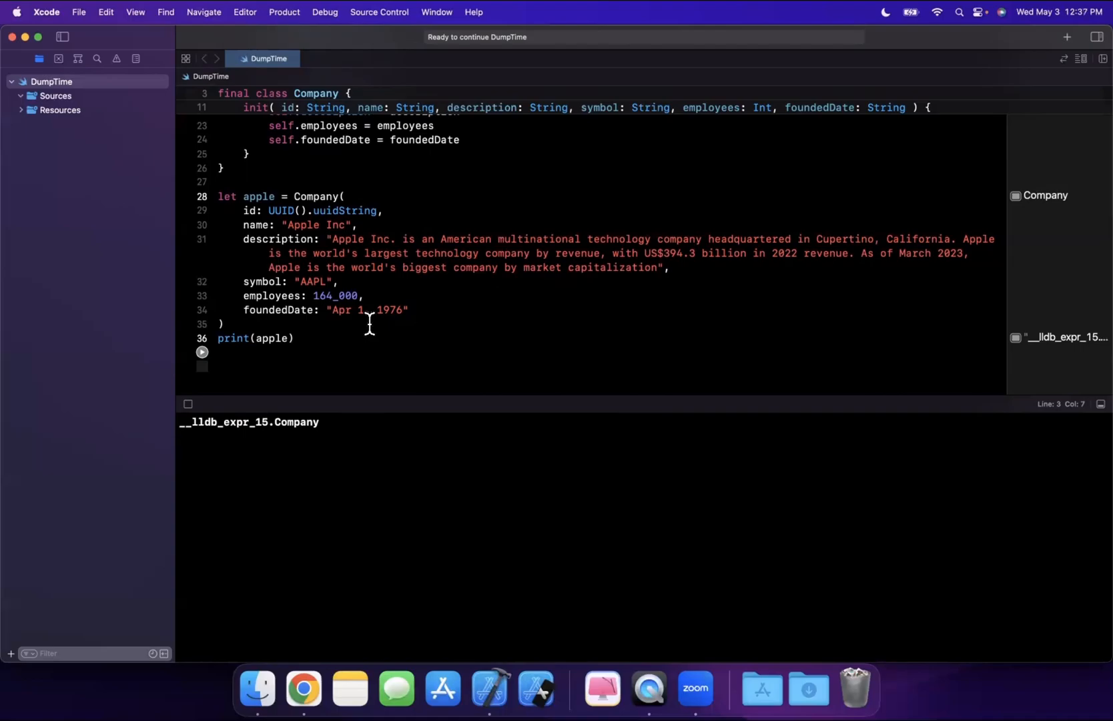
mouse_move(321, 381)
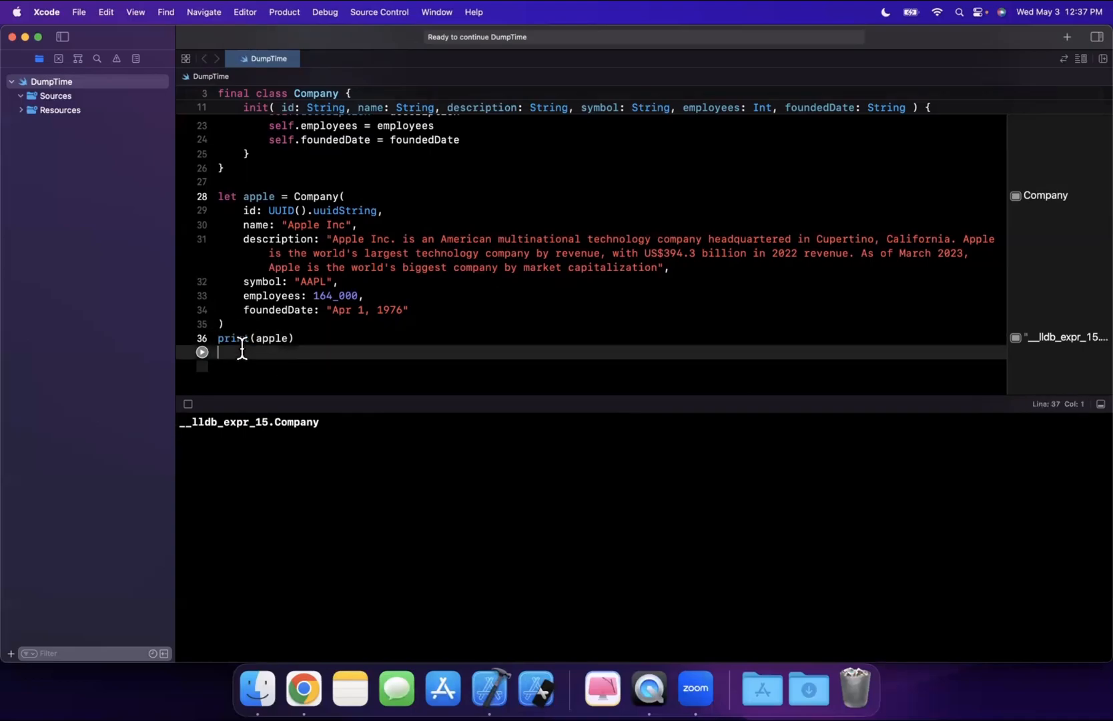
- Replace print with dump(apple) and run, listing every property value as a tree
double_click(233, 338)
type("dum")
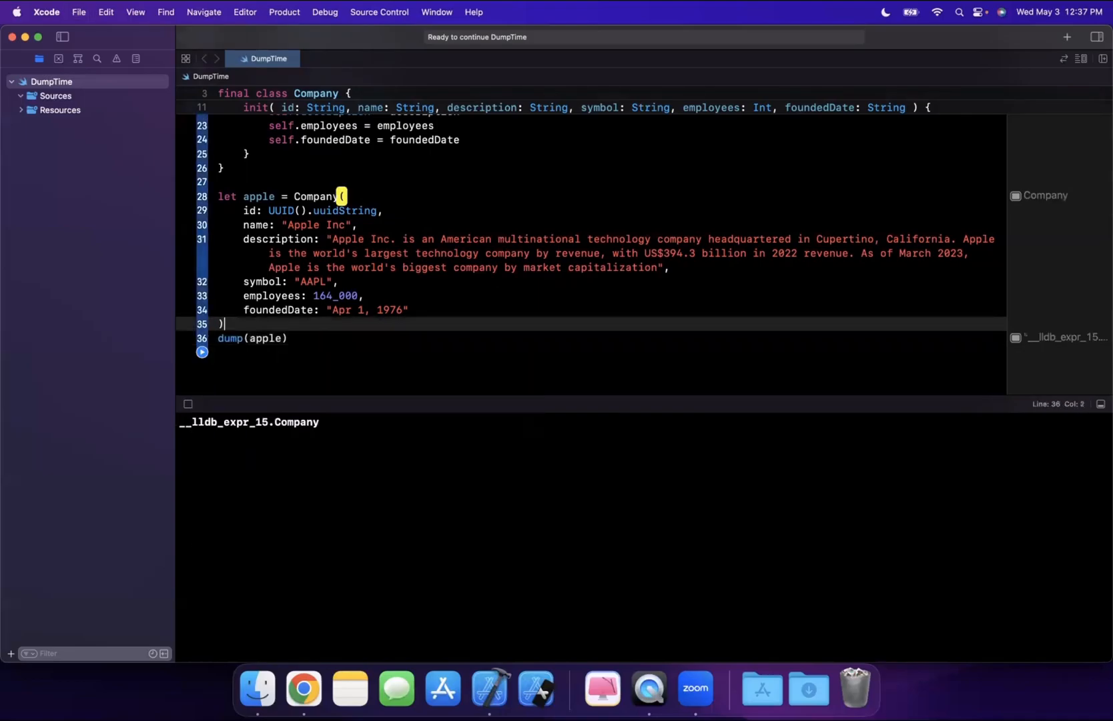
key("enter")
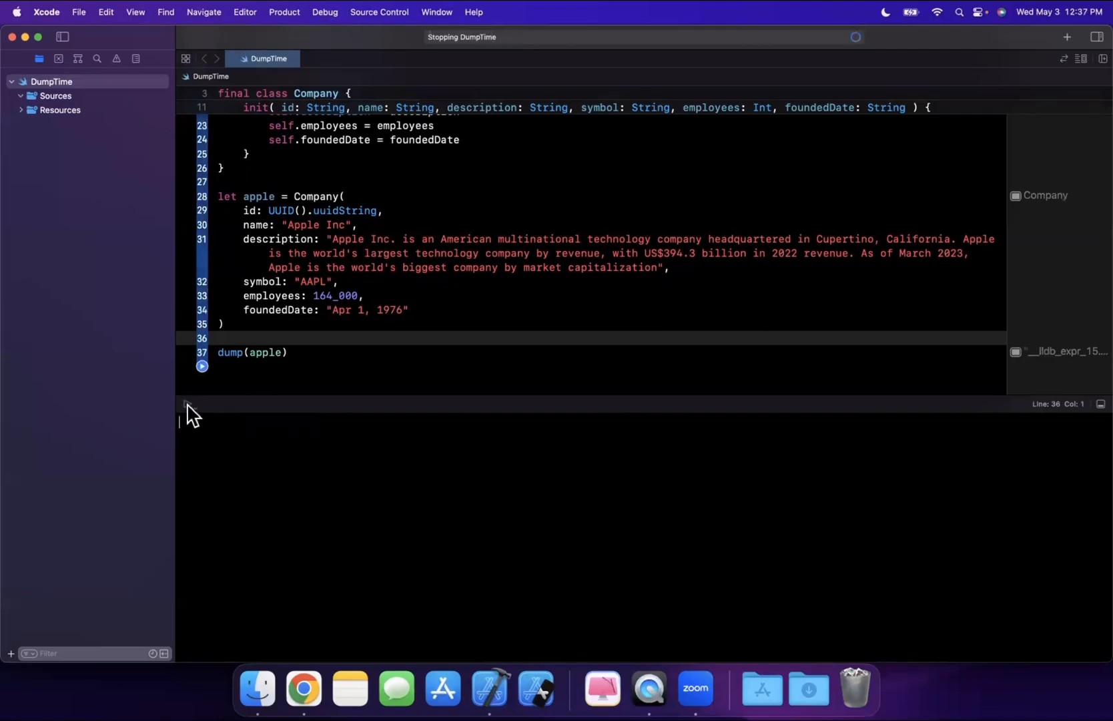
left_click(202, 367)
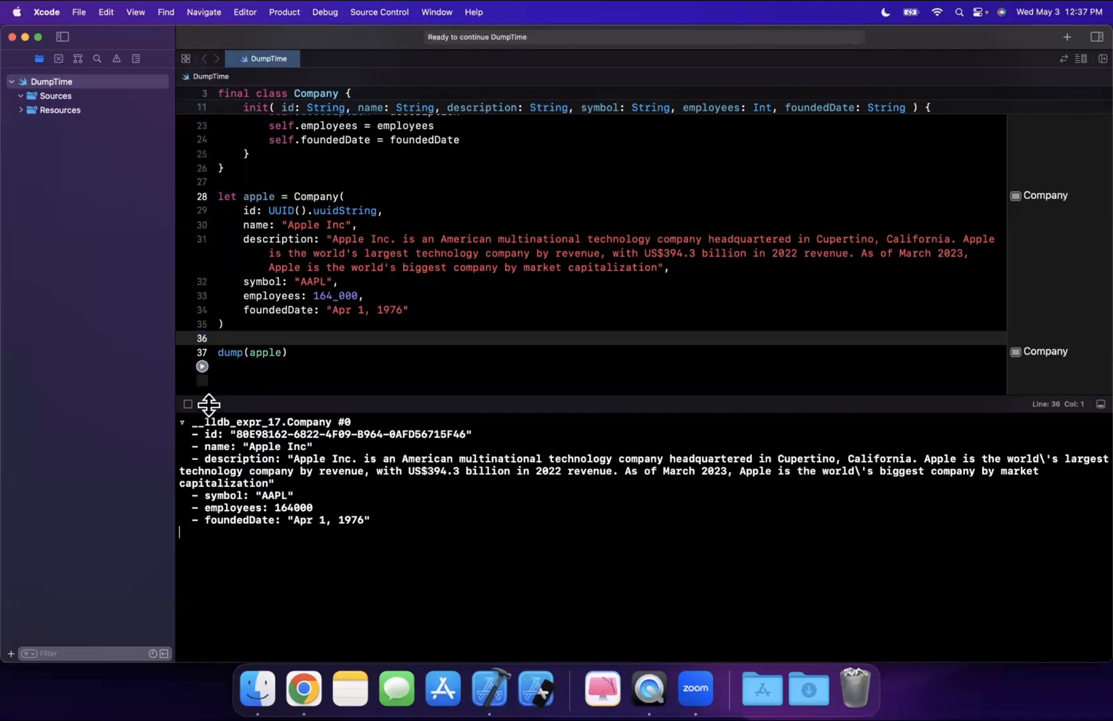
double_click(237, 422)
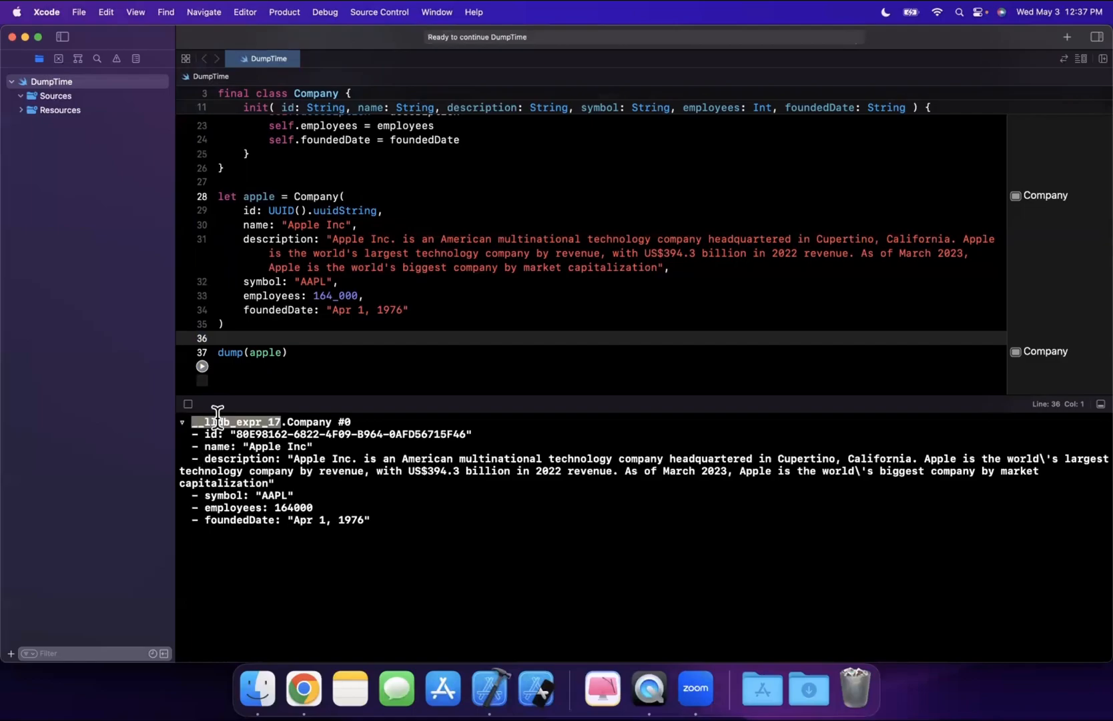
mouse_move(329, 423)
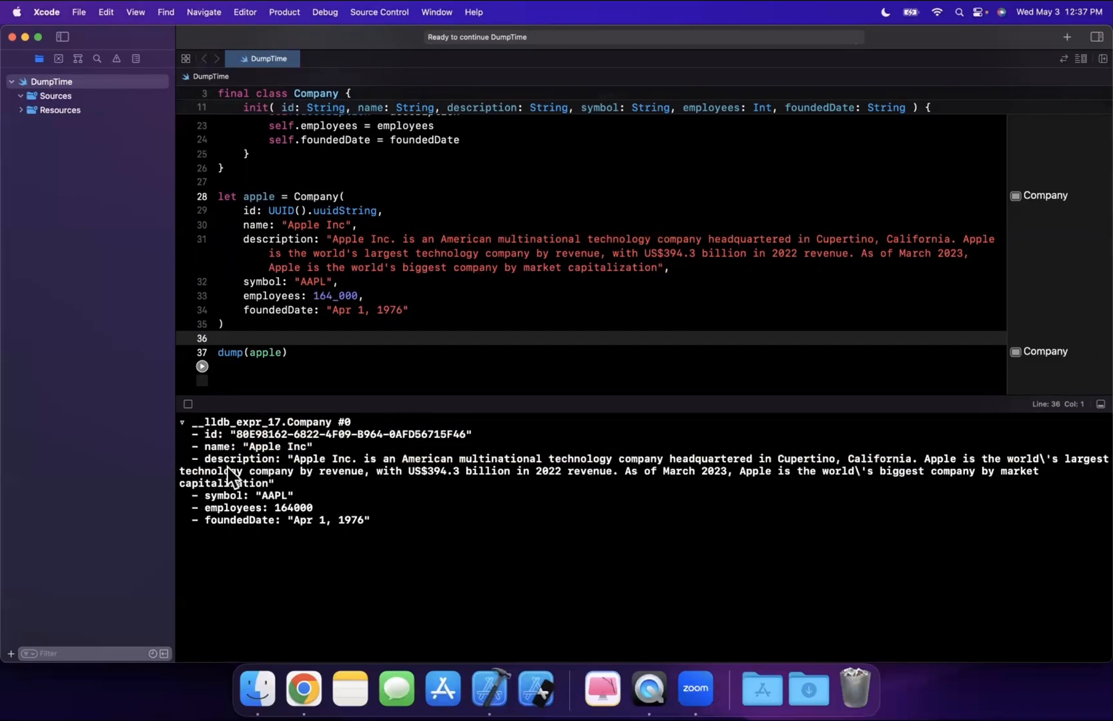
double_click(218, 447)
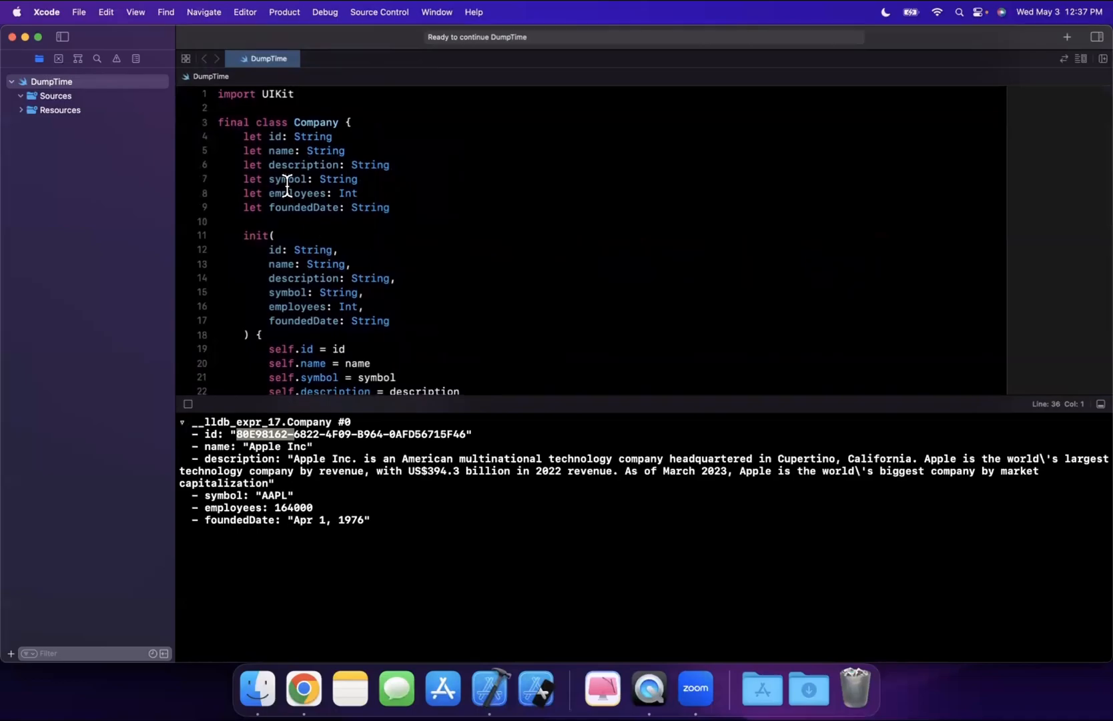
double_click(270, 123)
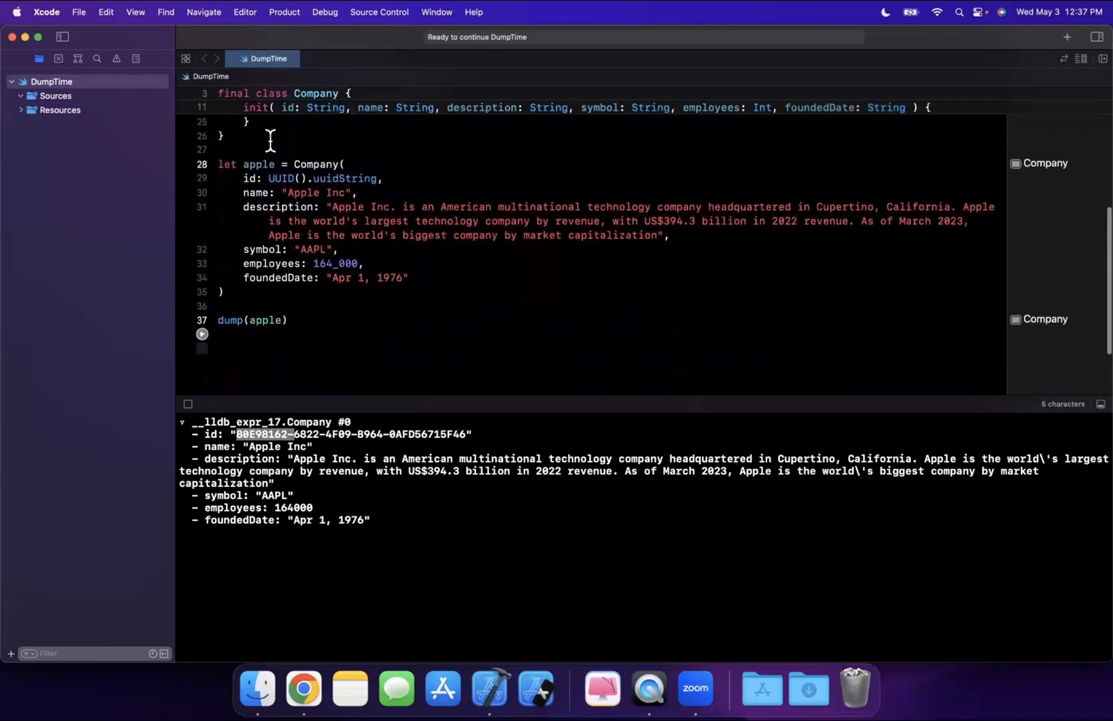
scroll("down", 3)
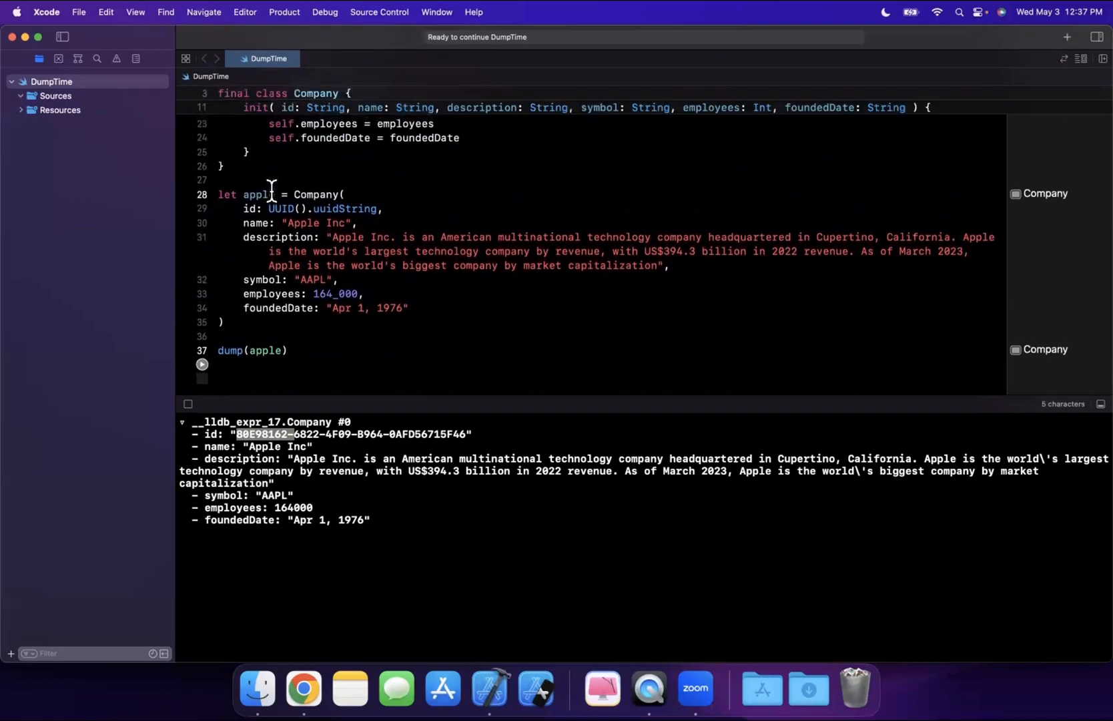
mouse_move(461, 304)
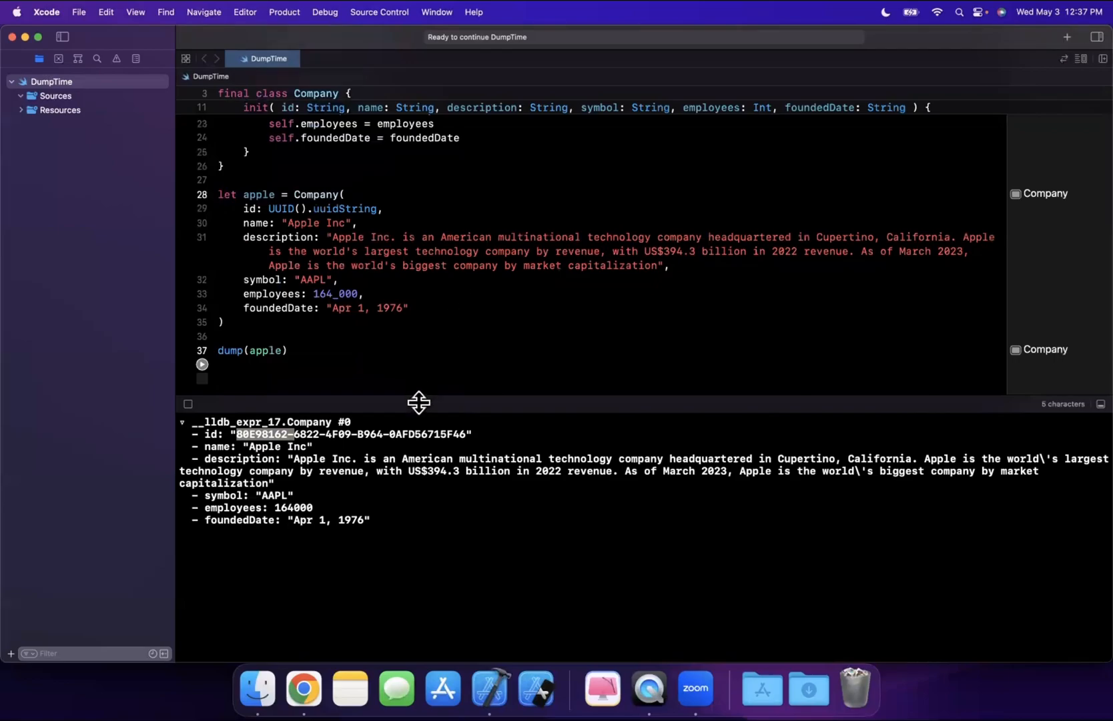
mouse_move(519, 416)
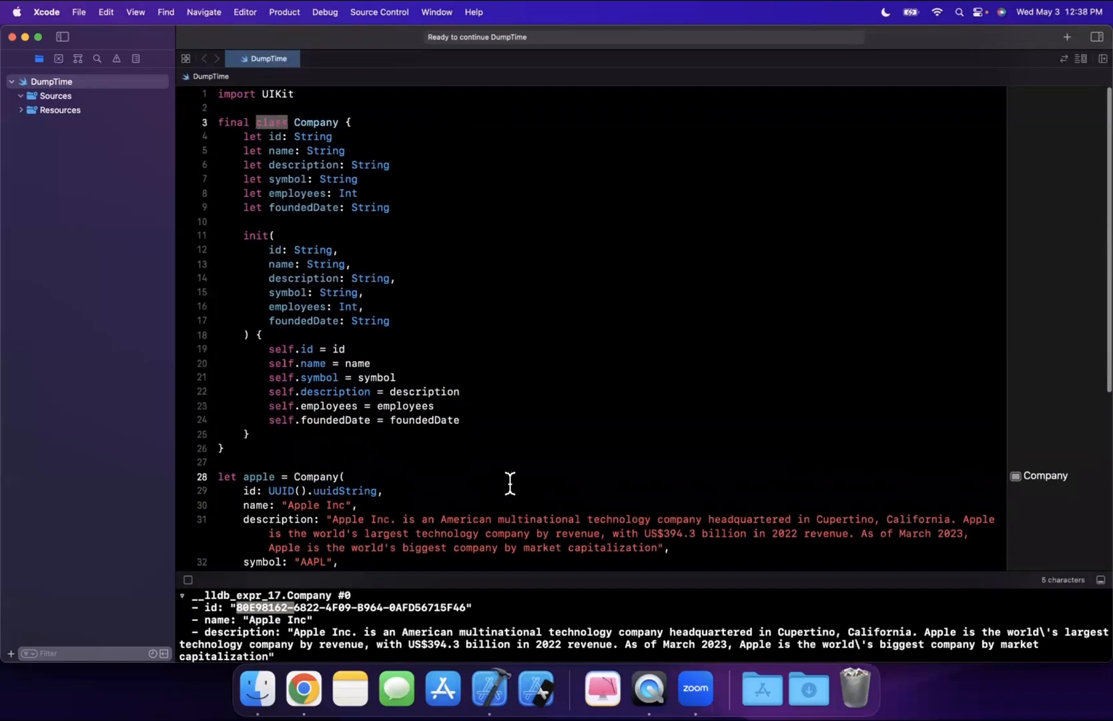
mouse_move(630, 196)
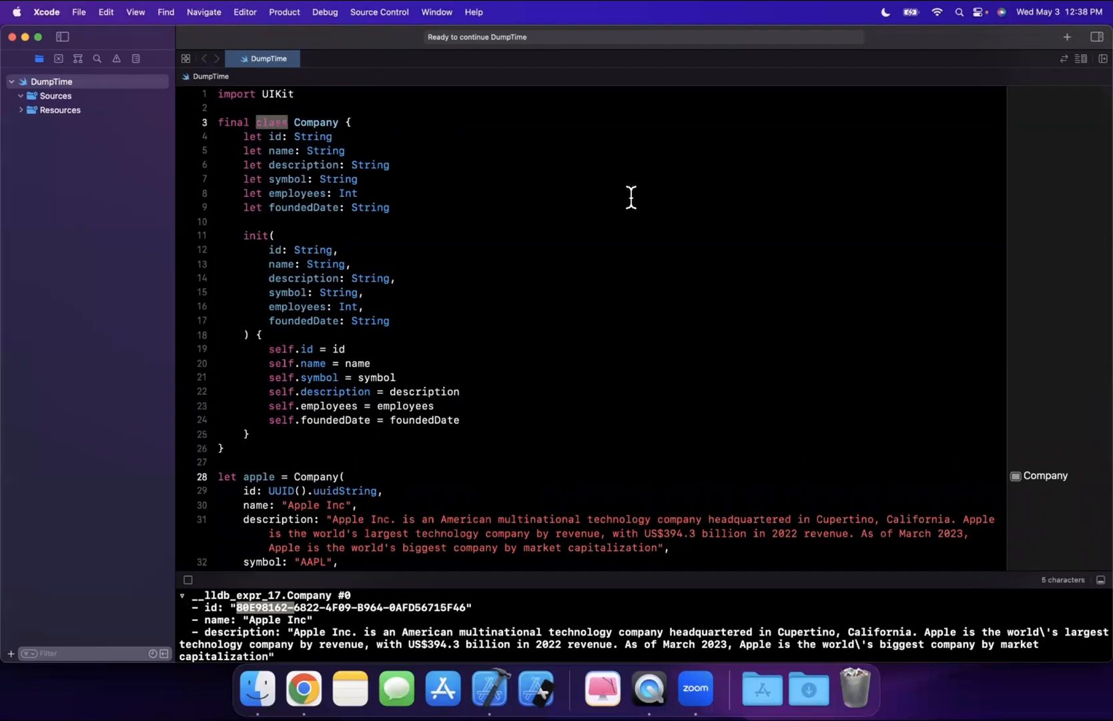